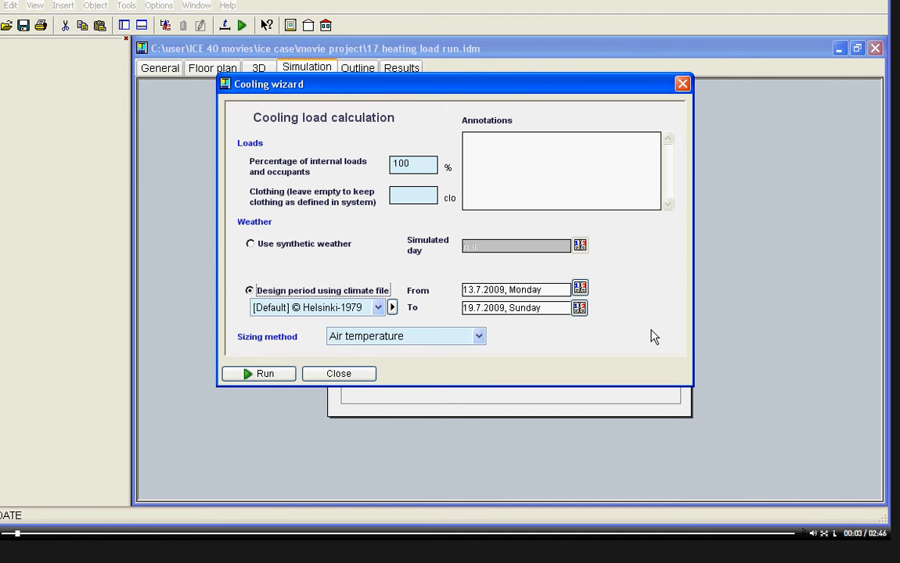
Step: Close the Cooling wizard, keeping the Helsinki-1979 design week of 13–19 July 2009
left_click(338, 373)
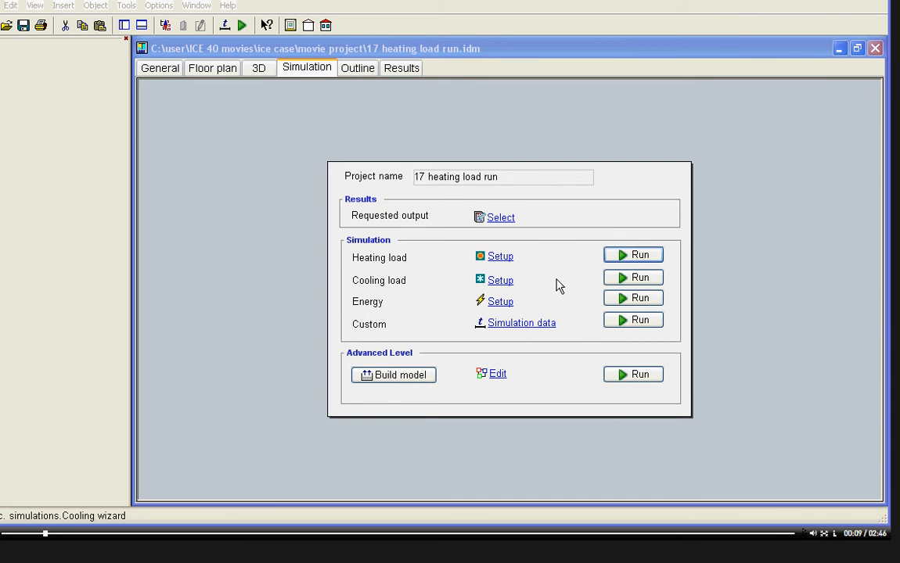
mouse_move(501, 280)
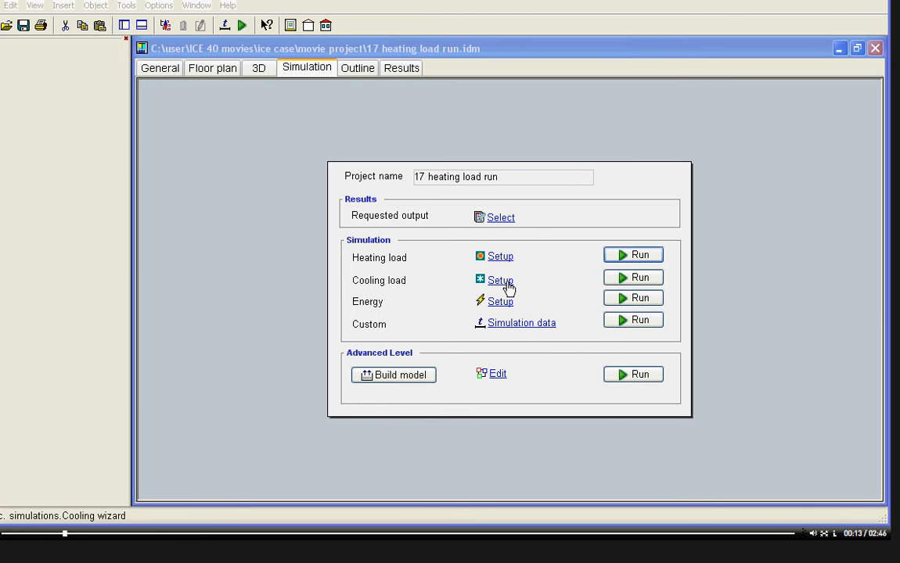
Step: Reopen the cooling load setup, now showing synthetic weather for 15 July 2009
left_click(501, 281)
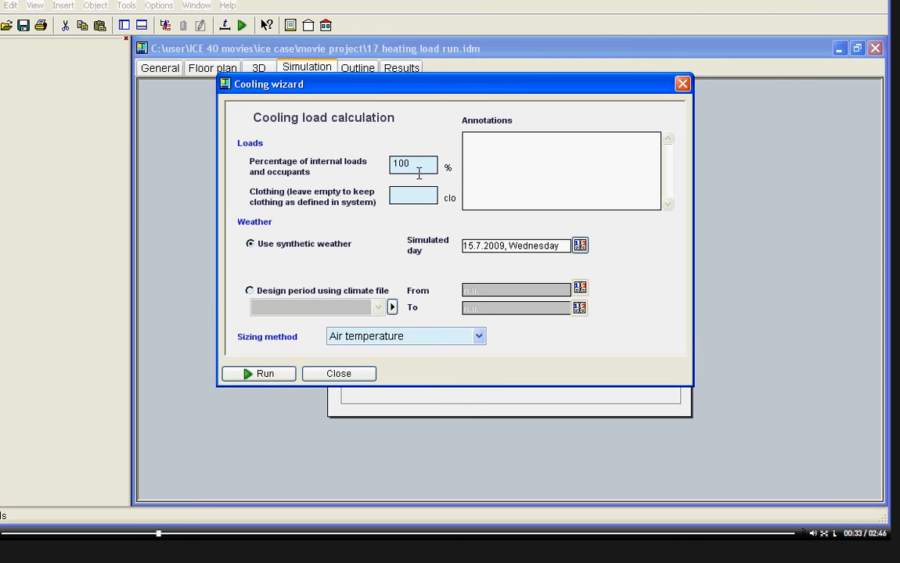
mouse_move(327, 251)
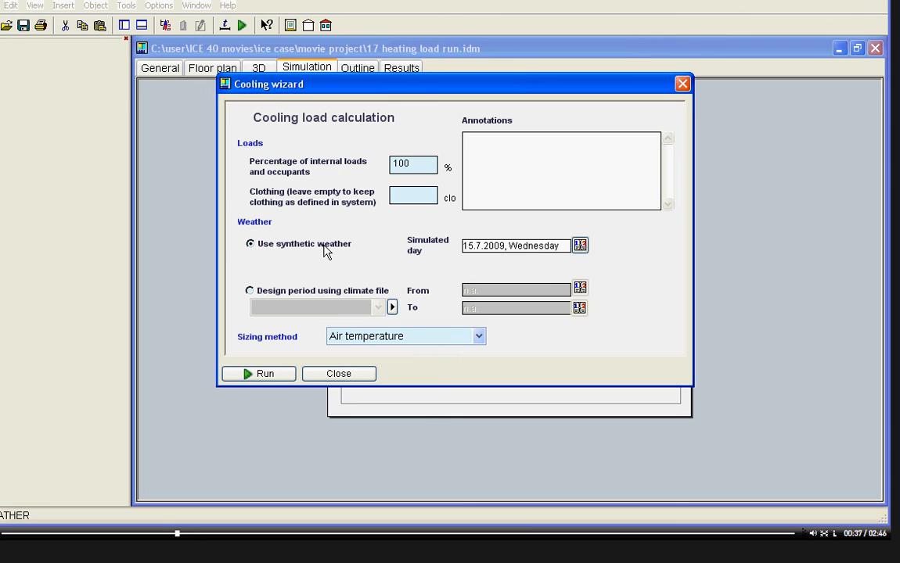
mouse_move(425, 276)
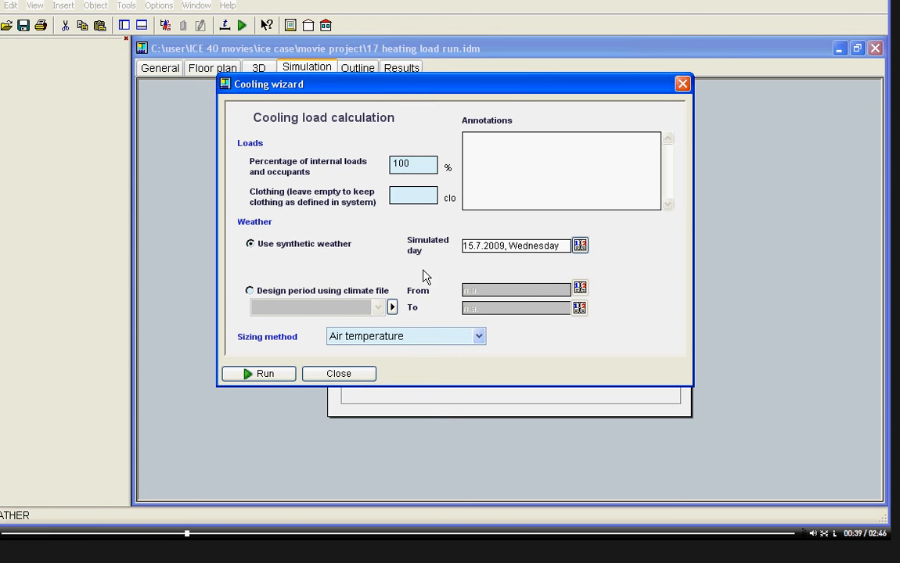
mouse_move(610, 256)
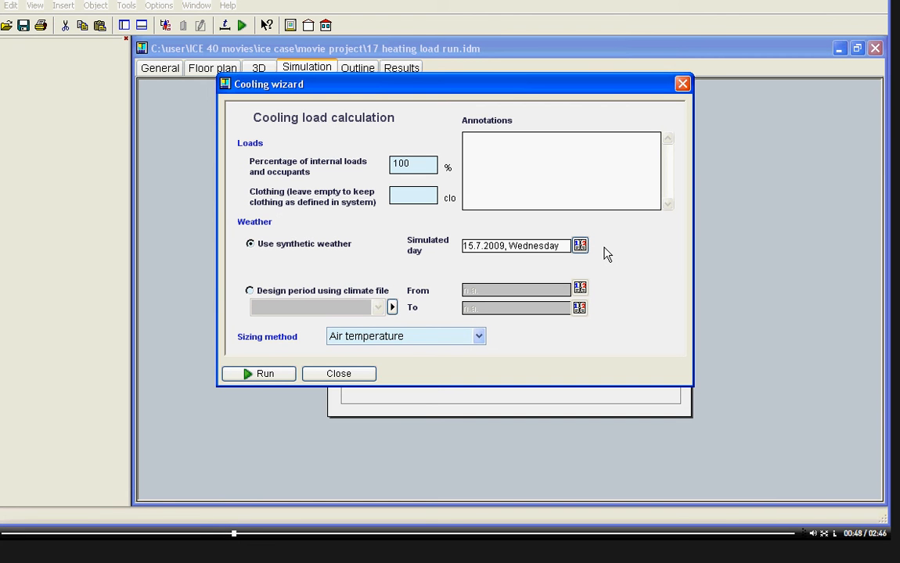
mouse_move(621, 263)
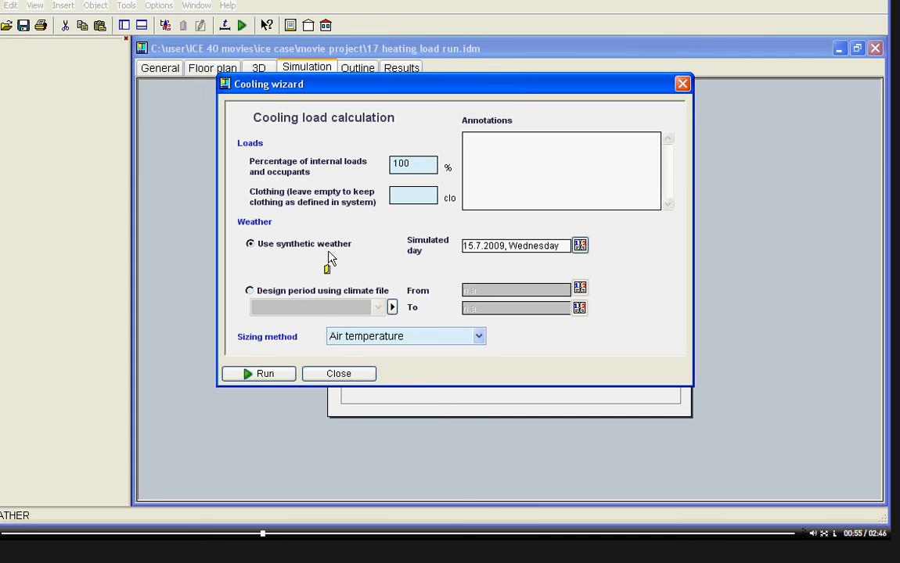
mouse_move(273, 298)
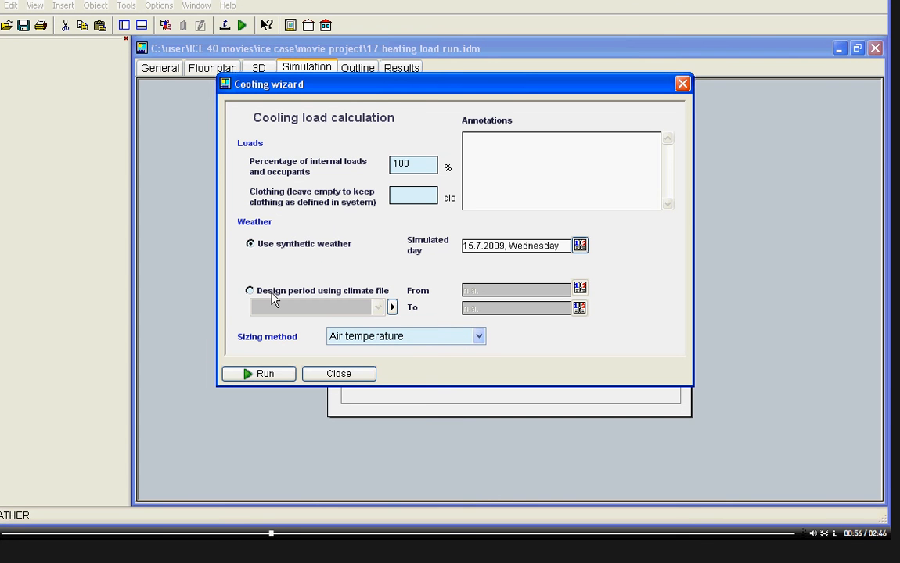
Step: Use the Helsinki-1979 climate-file design period with air-temperature sizing, then close the wizard
left_click(250, 290)
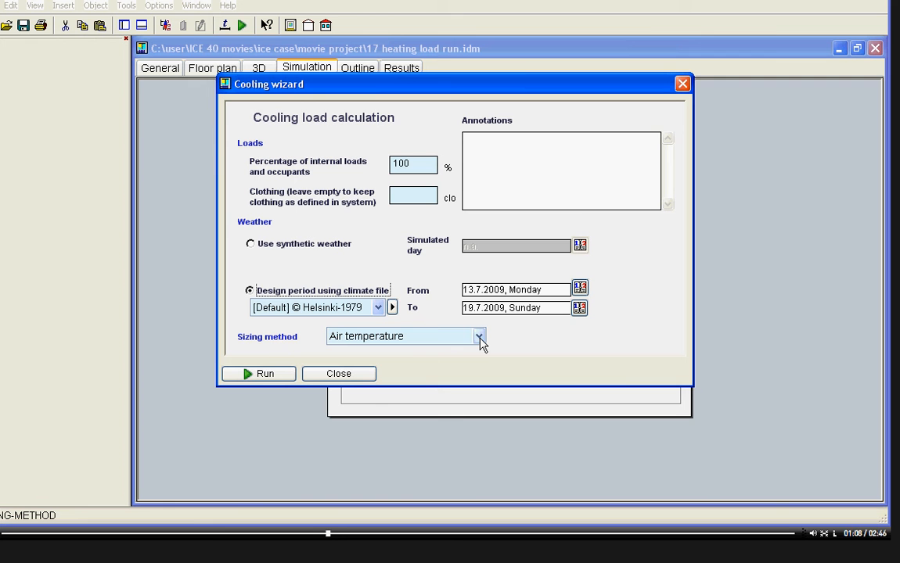
left_click(479, 337)
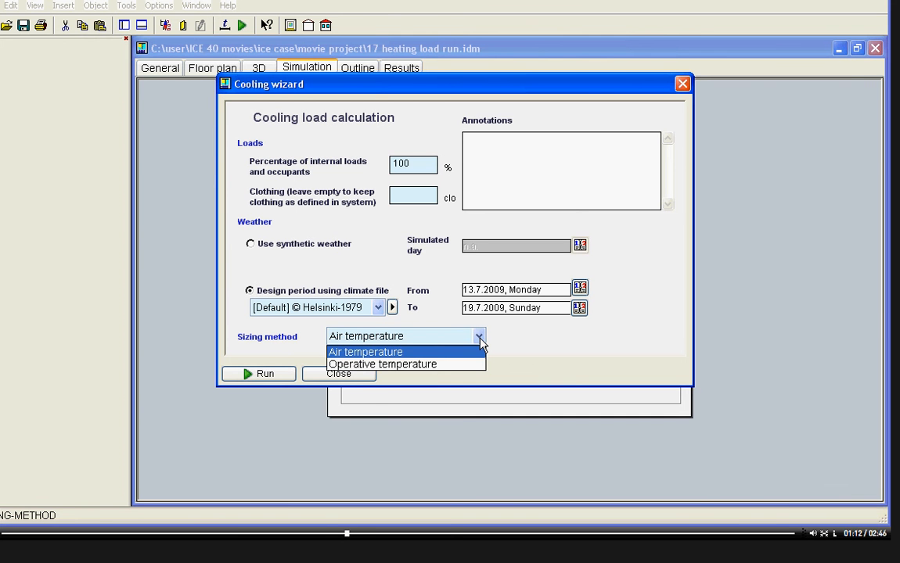
left_click(366, 351)
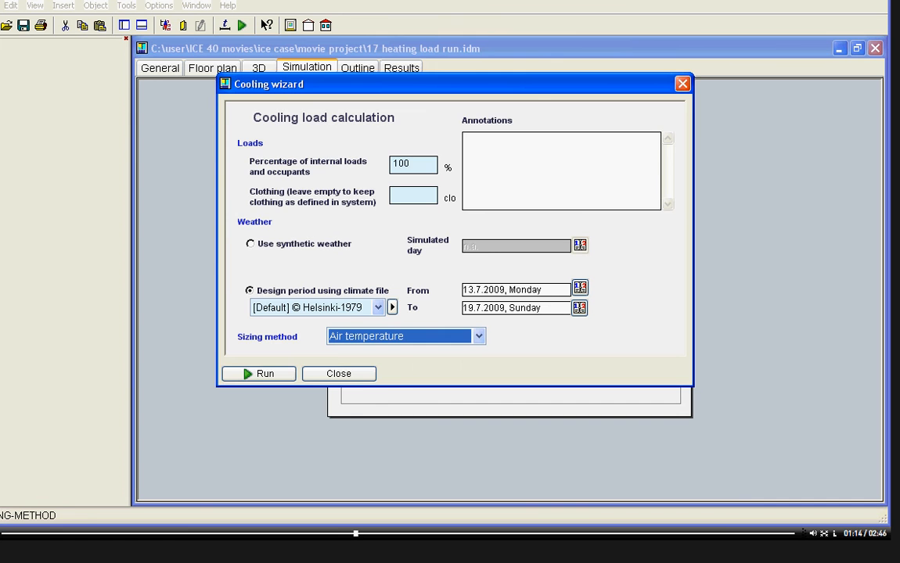
left_click(338, 372)
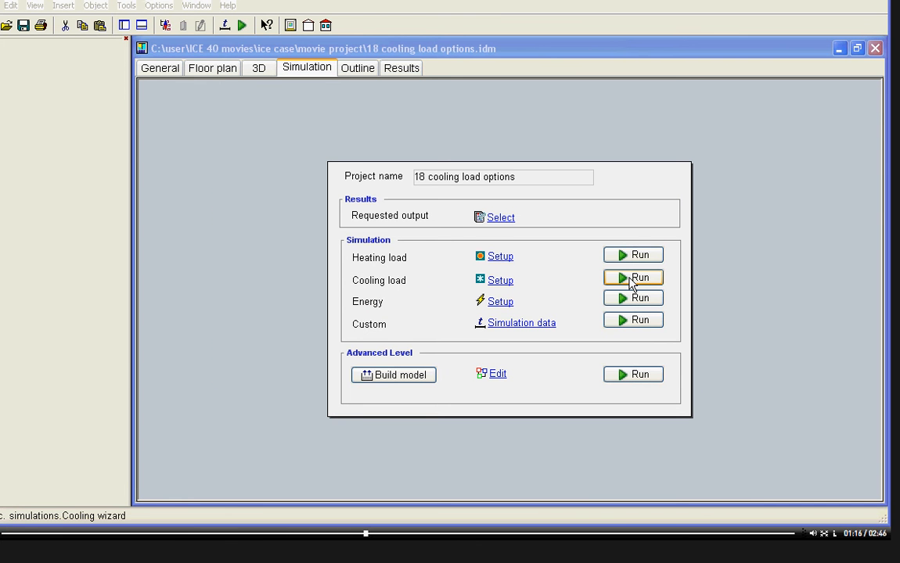
Step: Run the cooling load simulation to produce the eight-zone cooling design results table
left_click(632, 279)
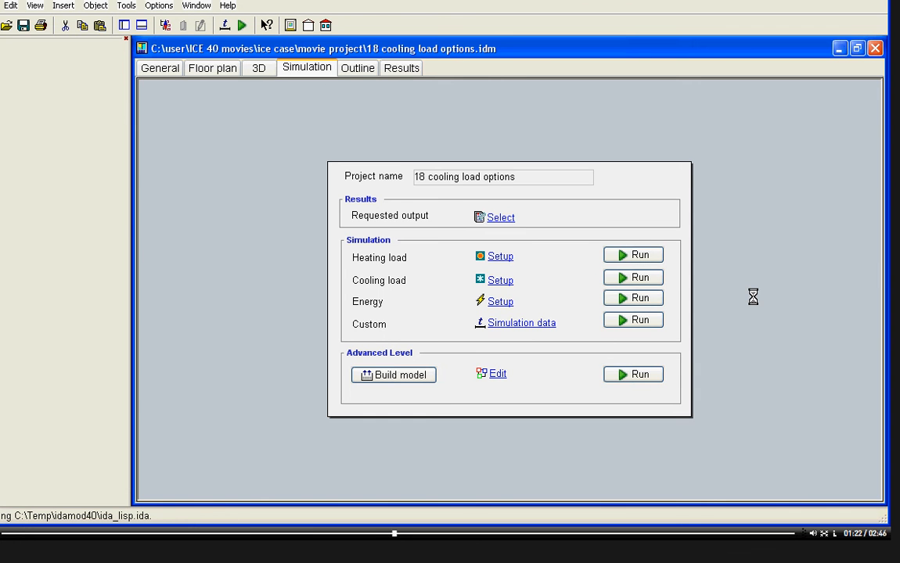
left_click(633, 277)
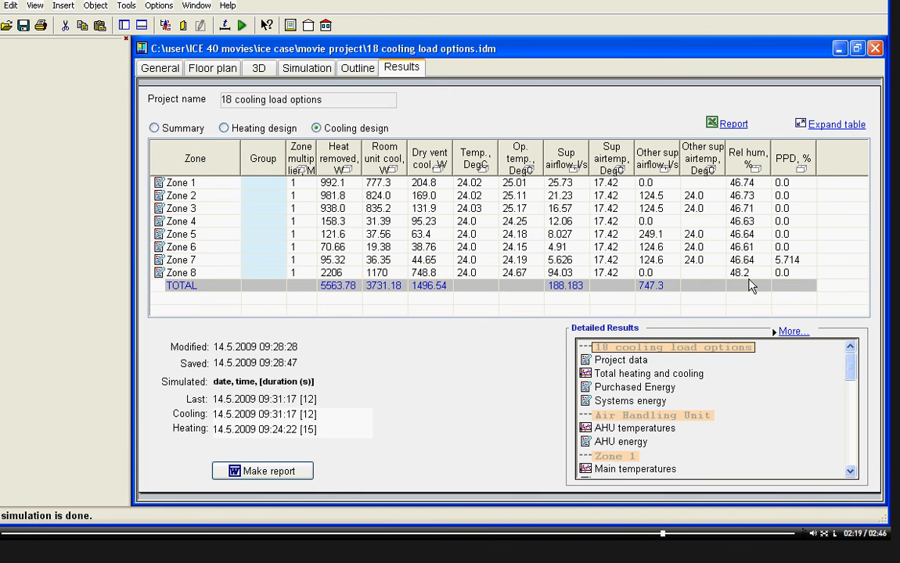
mouse_move(848, 368)
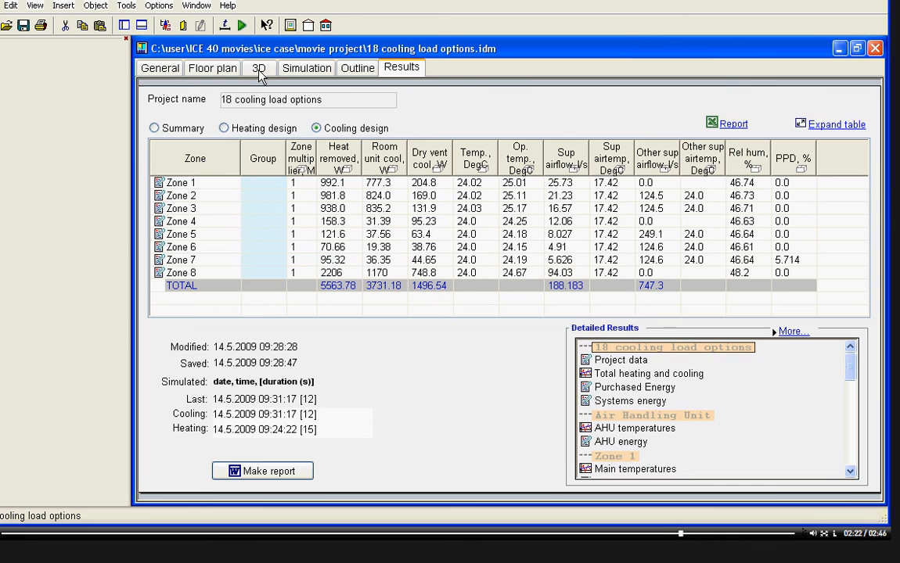
Step: Show the 3D model animated by operative temperature with shadows enabled
left_click(259, 67)
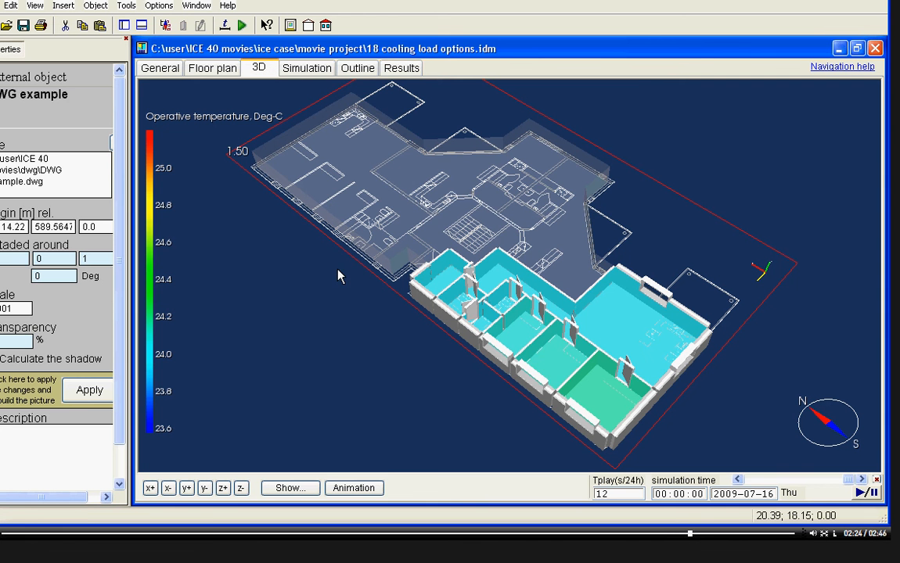
left_click(354, 488)
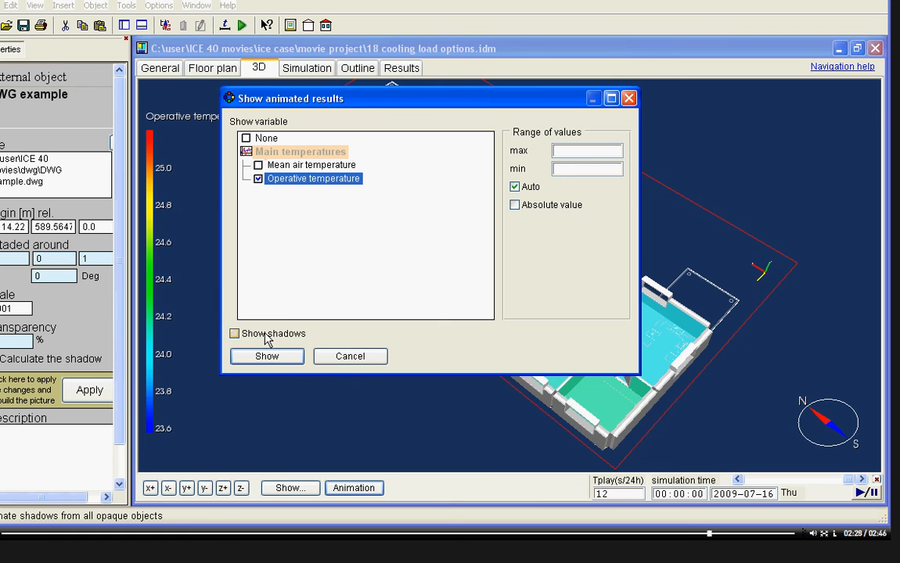
left_click(235, 334)
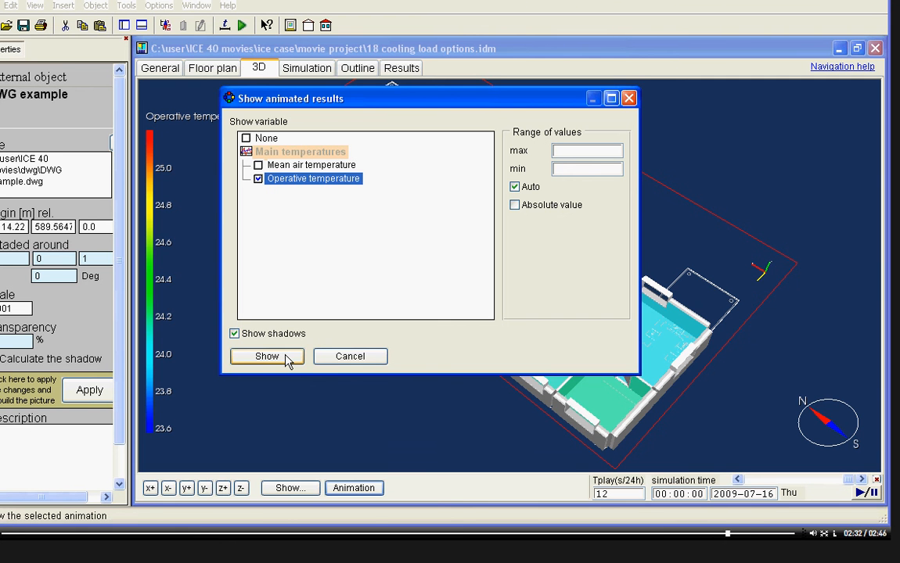
left_click(266, 357)
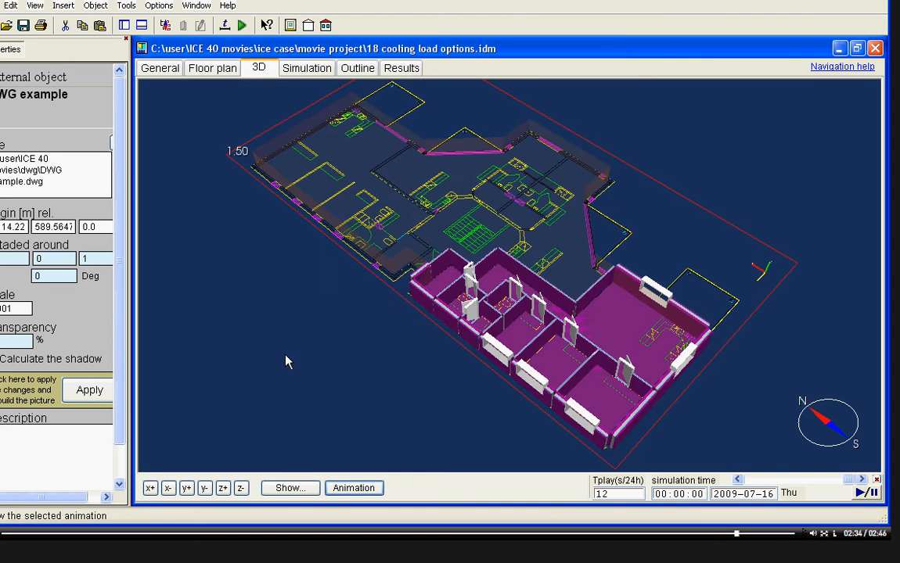